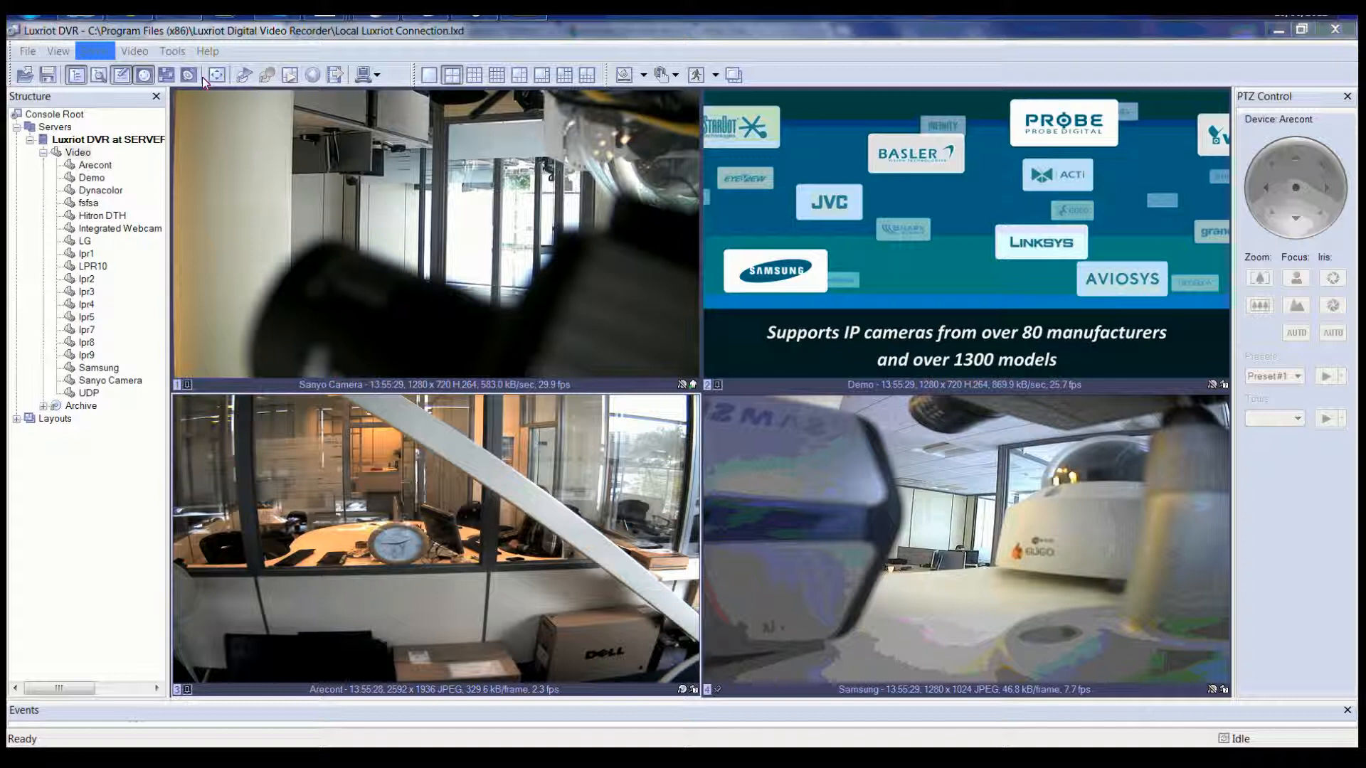
Step: Show the Server menu with the selected server's actions and Recording Properties entry
{"action": "left_click", "coordinate": [95, 51]}
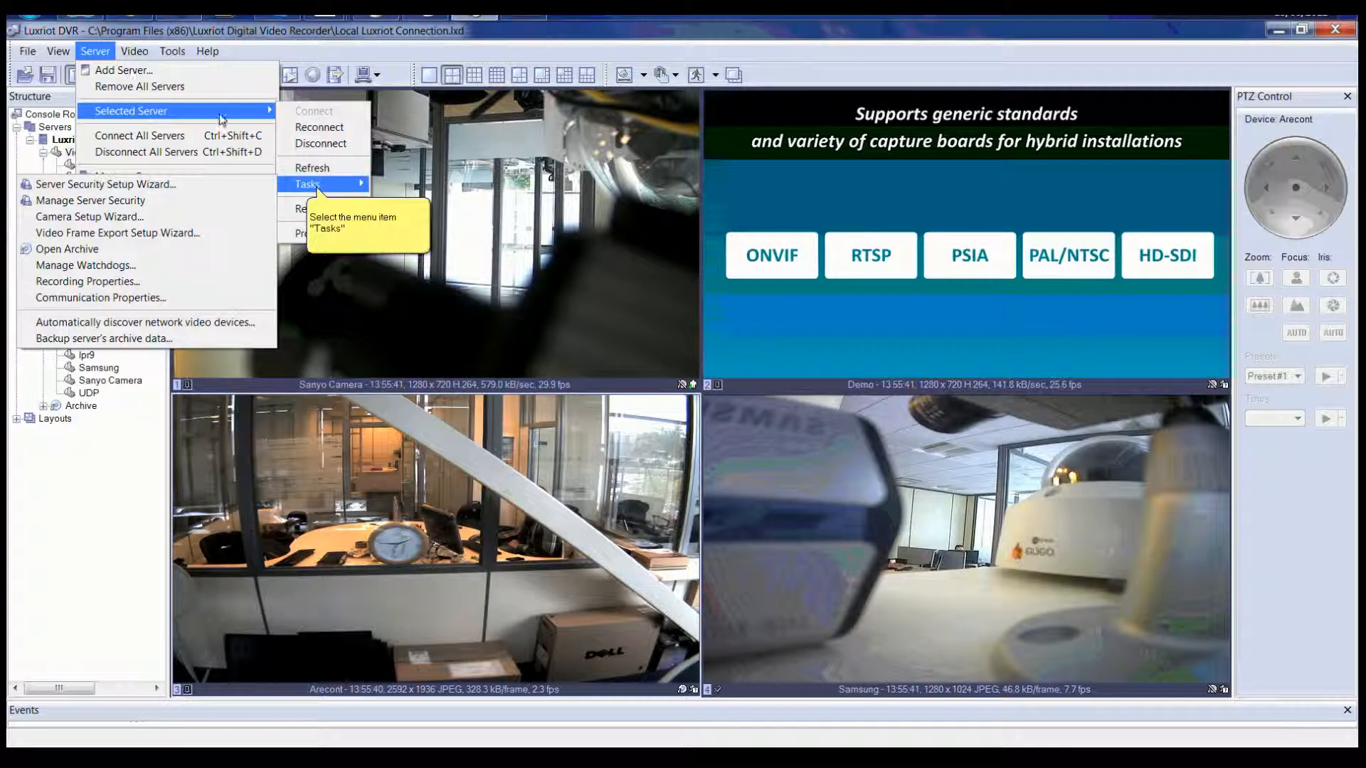
{"action": "mouse_move", "coordinate": [87, 282]}
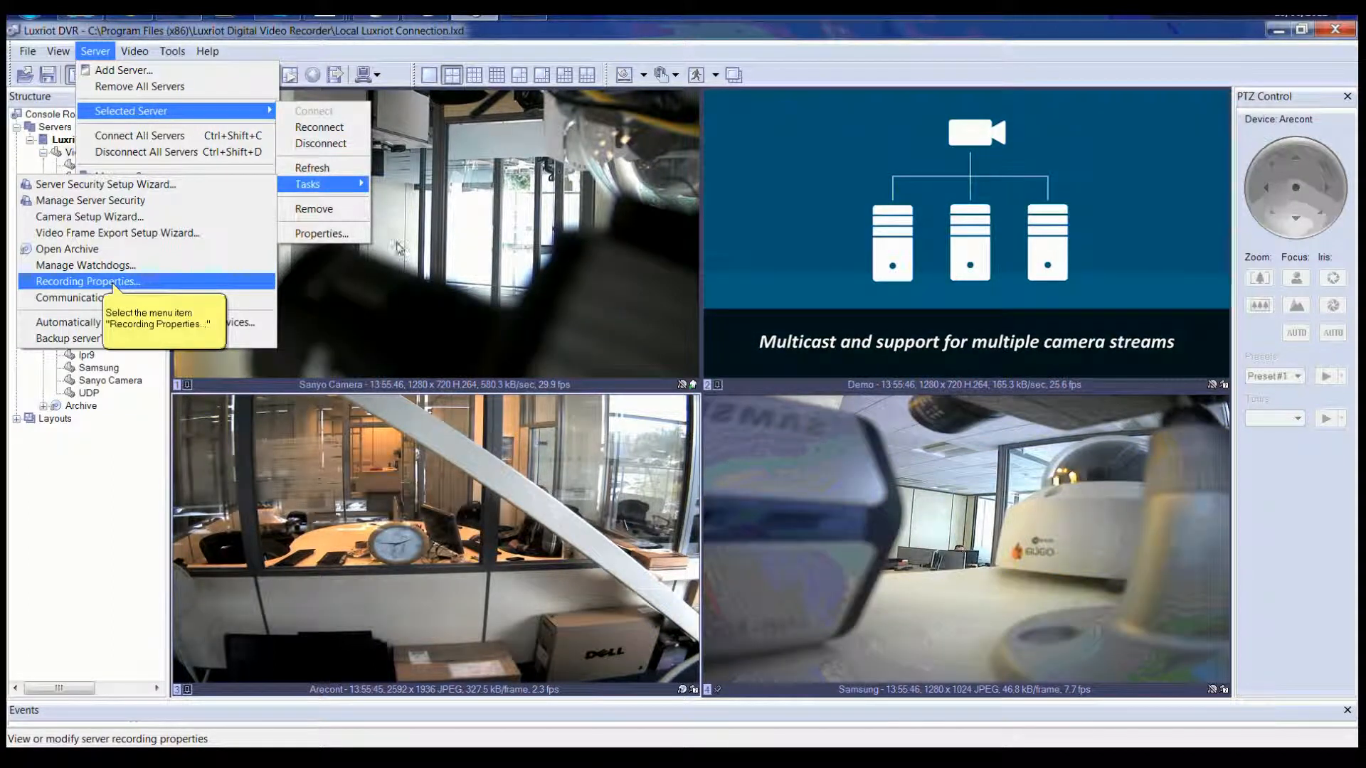
Step: In Recording Properties, give the C:\ archive directory a 300.17 GB quota
{"action": "left_click", "coordinate": [87, 280]}
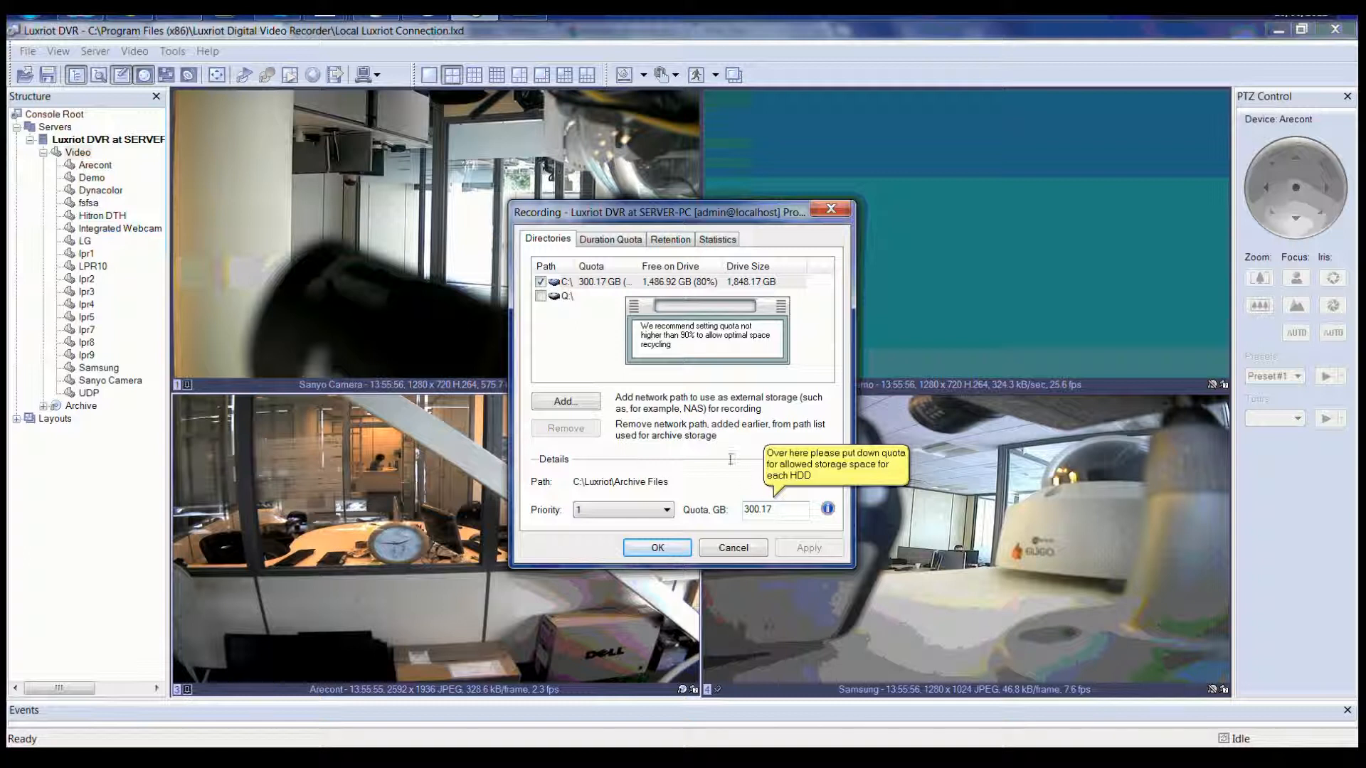
{"action": "left_click", "coordinate": [564, 296]}
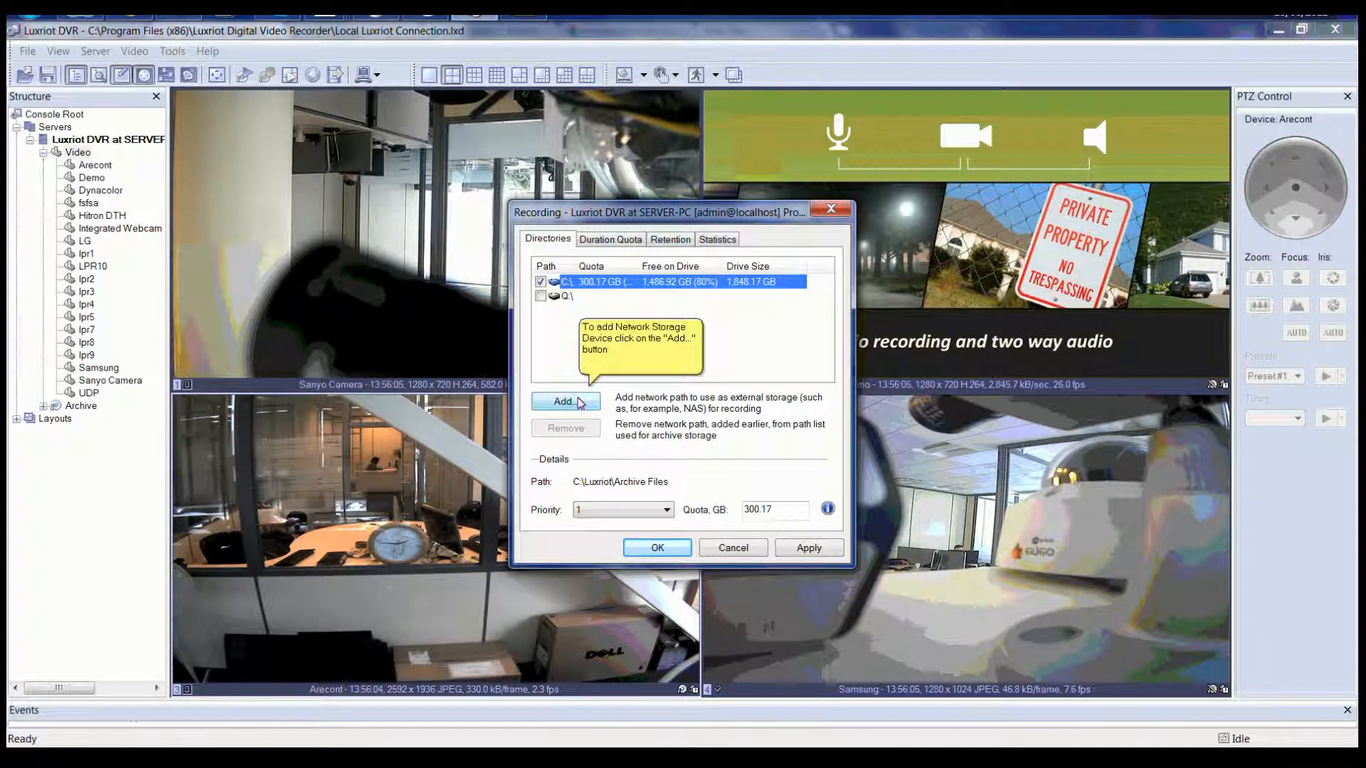
Step: Add network storage with path \\Server\Share\Luxriot\Archive Files, user name and password blank
{"action": "left_click", "coordinate": [565, 402]}
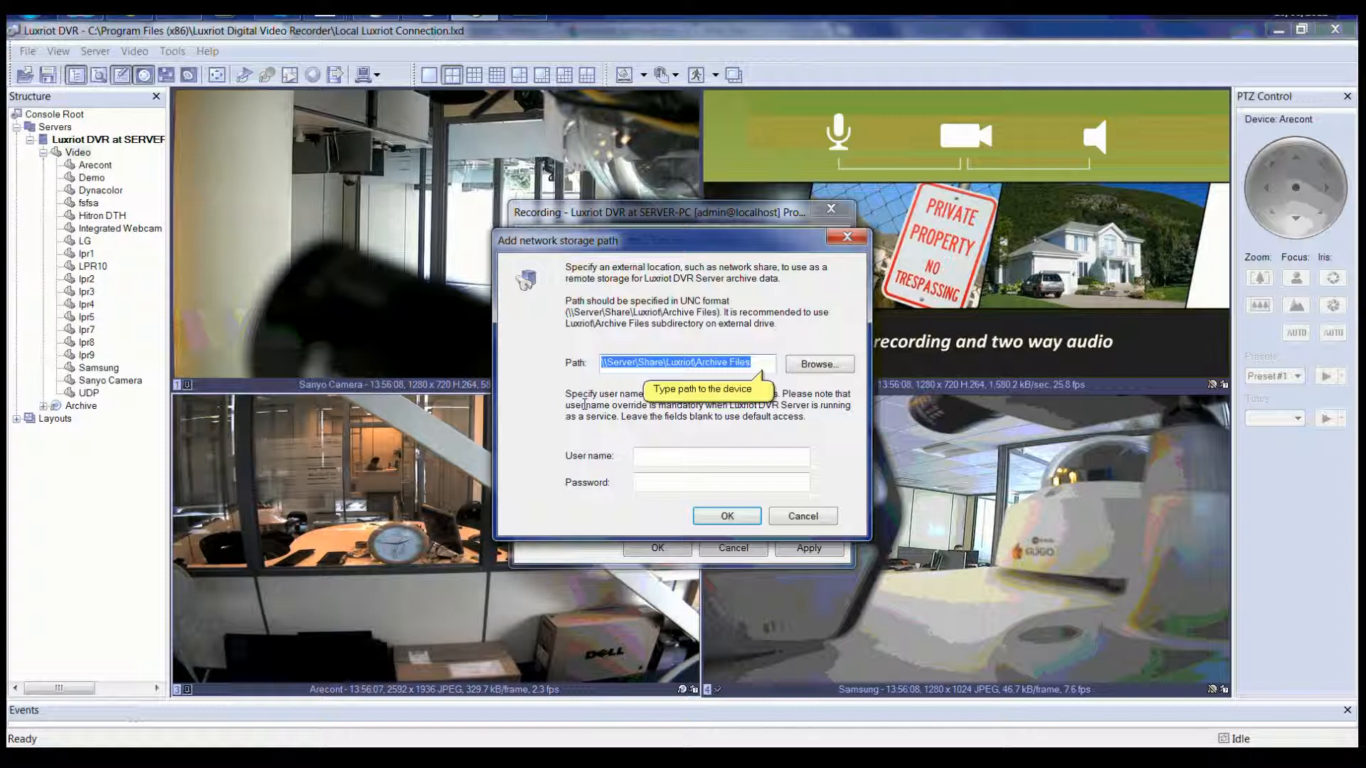
{"action": "left_click", "coordinate": [720, 456]}
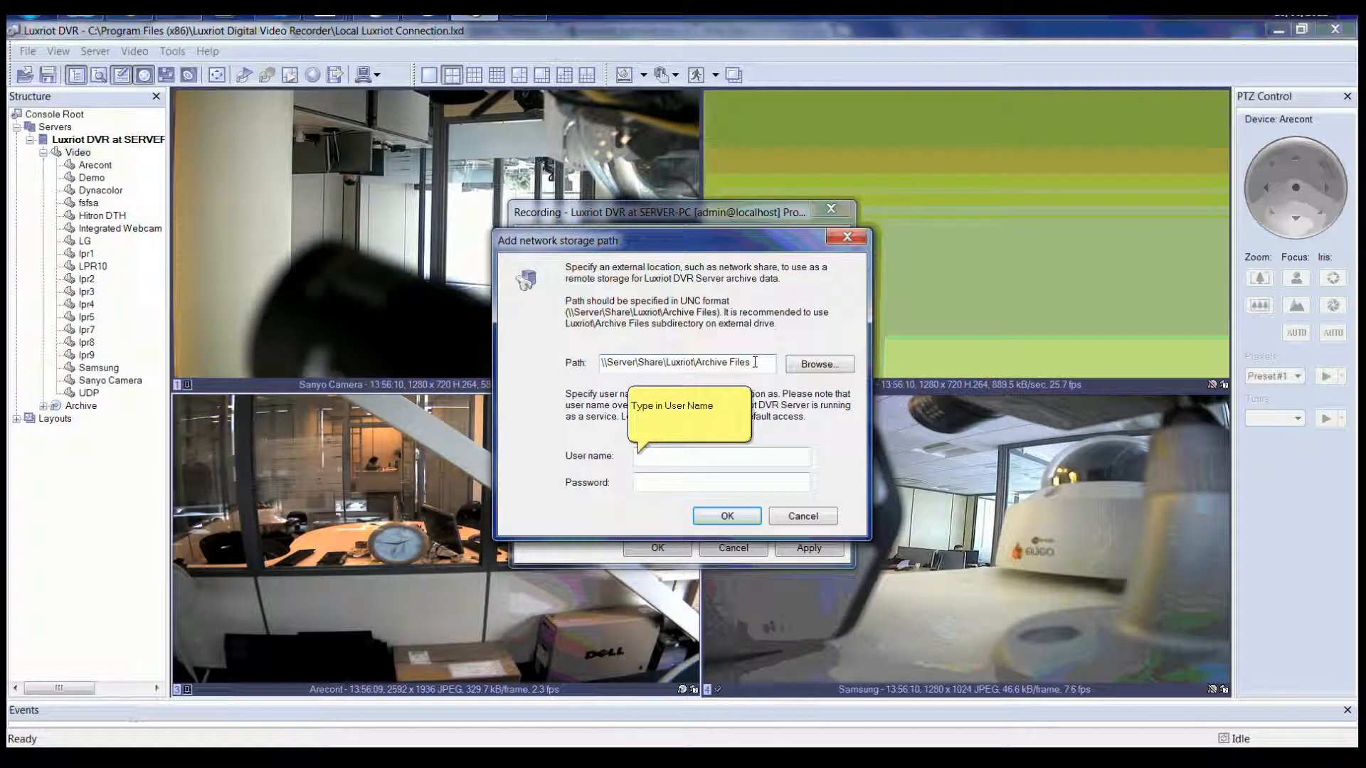
{"action": "type", "text": "remote location"}
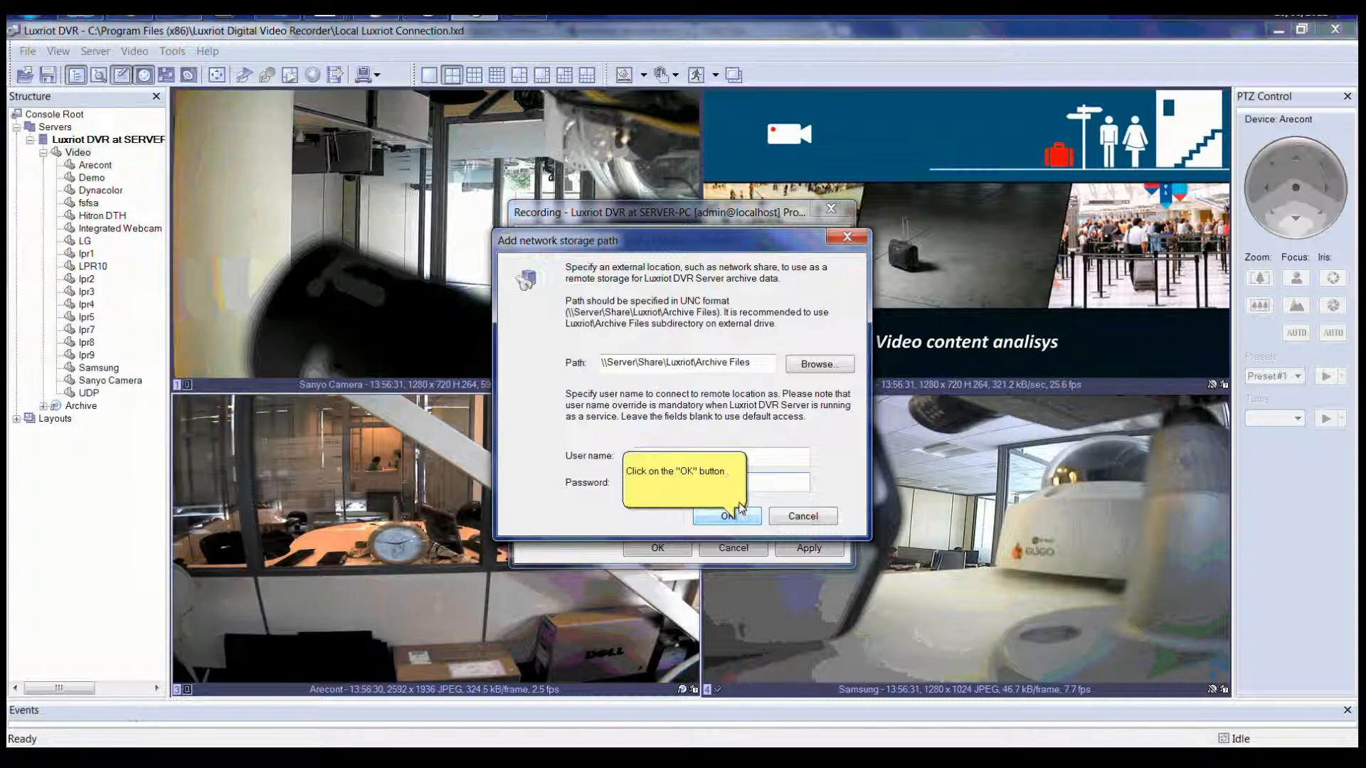
Step: Accept the new network storage path and return to the directories list
{"action": "left_click", "coordinate": [727, 515]}
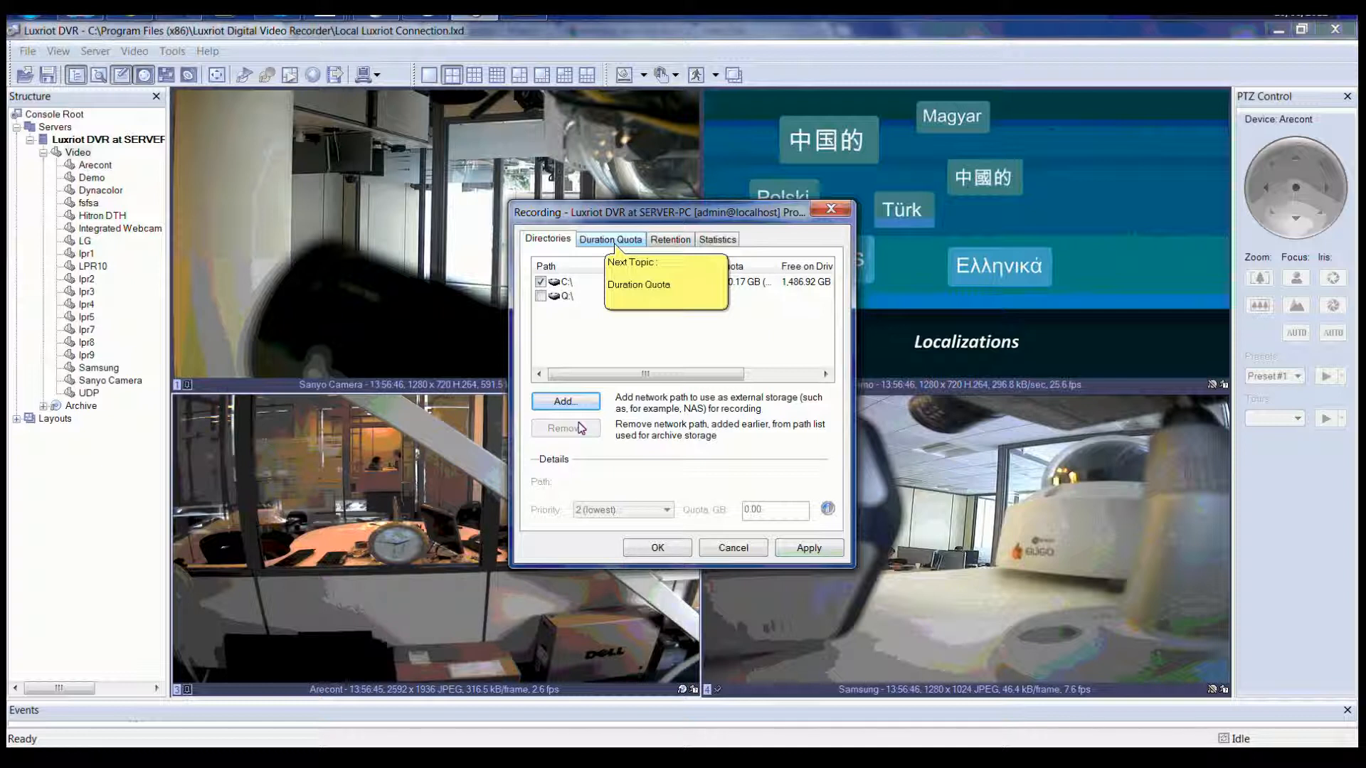
Step: Enable global duration quota management with storage duration of 0.00000 days
{"action": "left_click", "coordinate": [610, 239]}
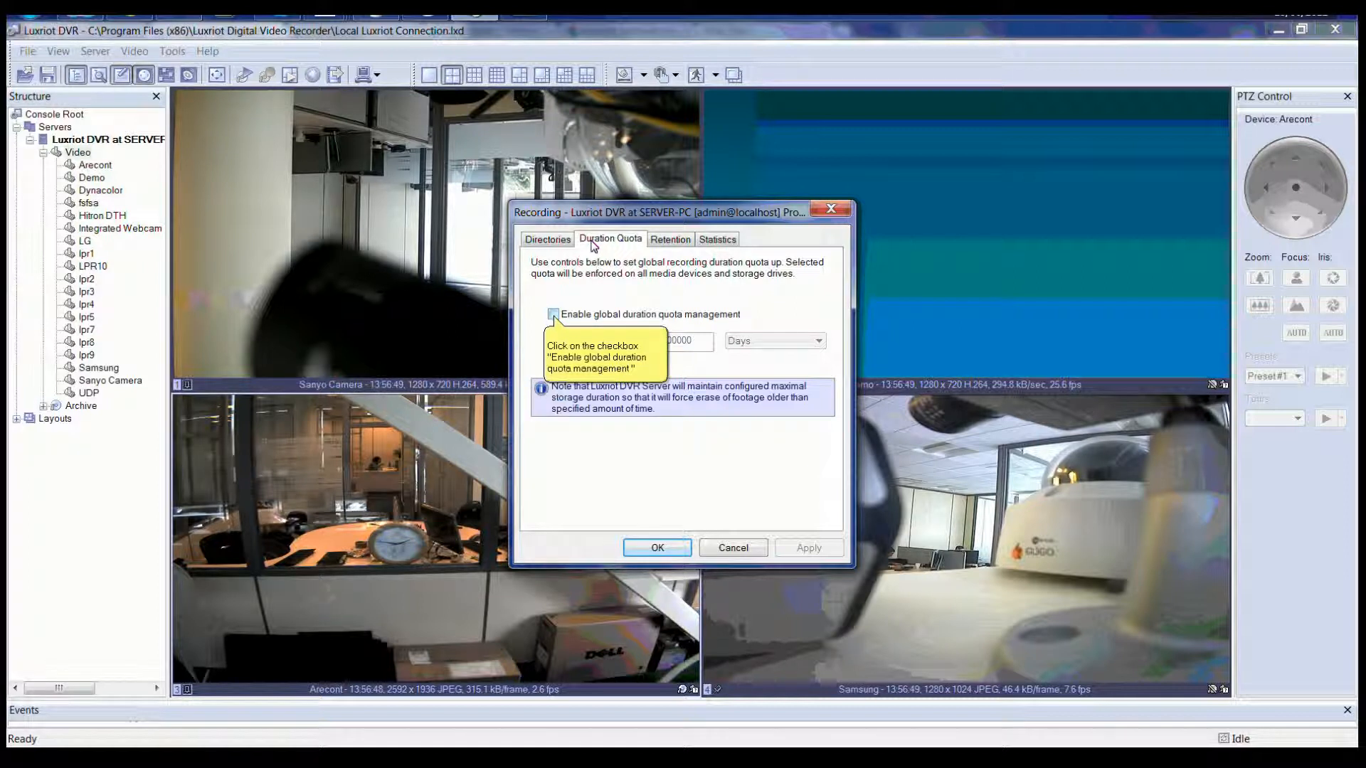
{"action": "left_click", "coordinate": [552, 313]}
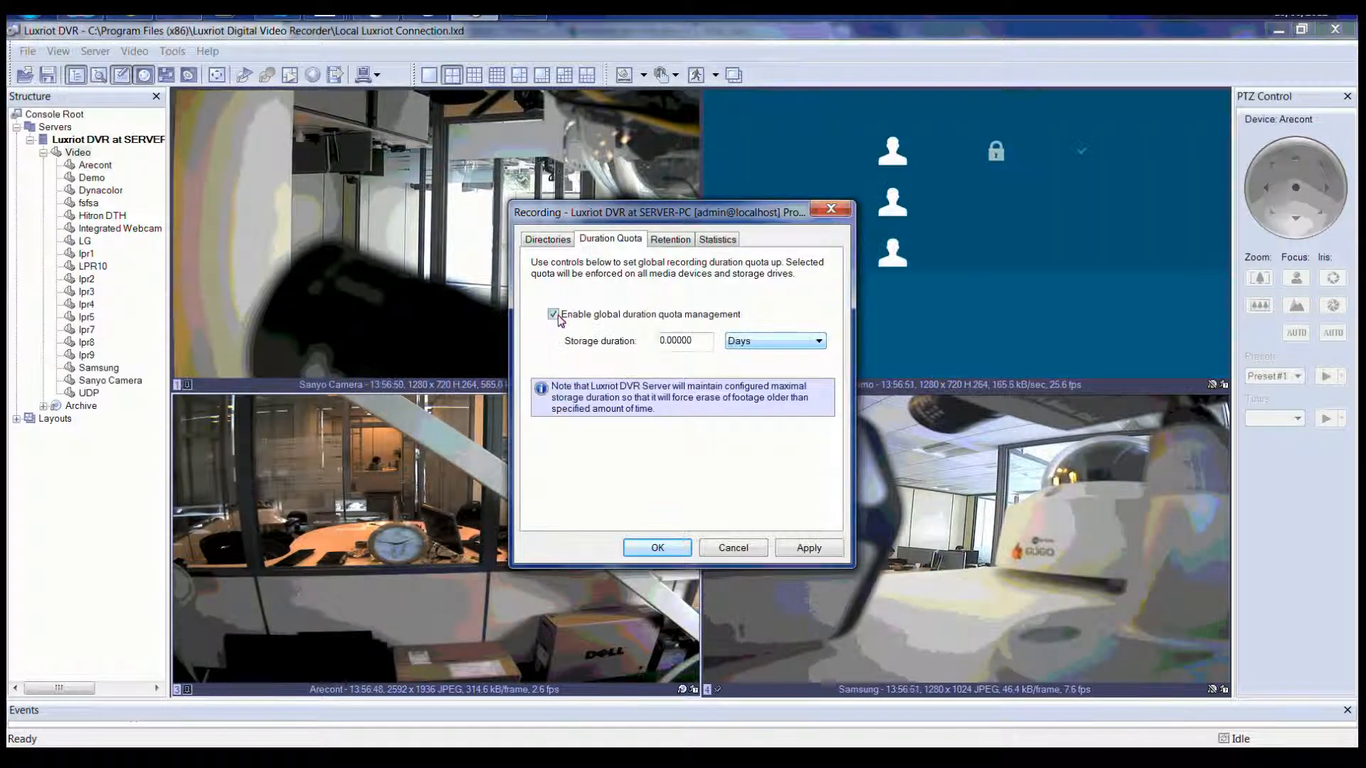
{"action": "left_click", "coordinate": [817, 340]}
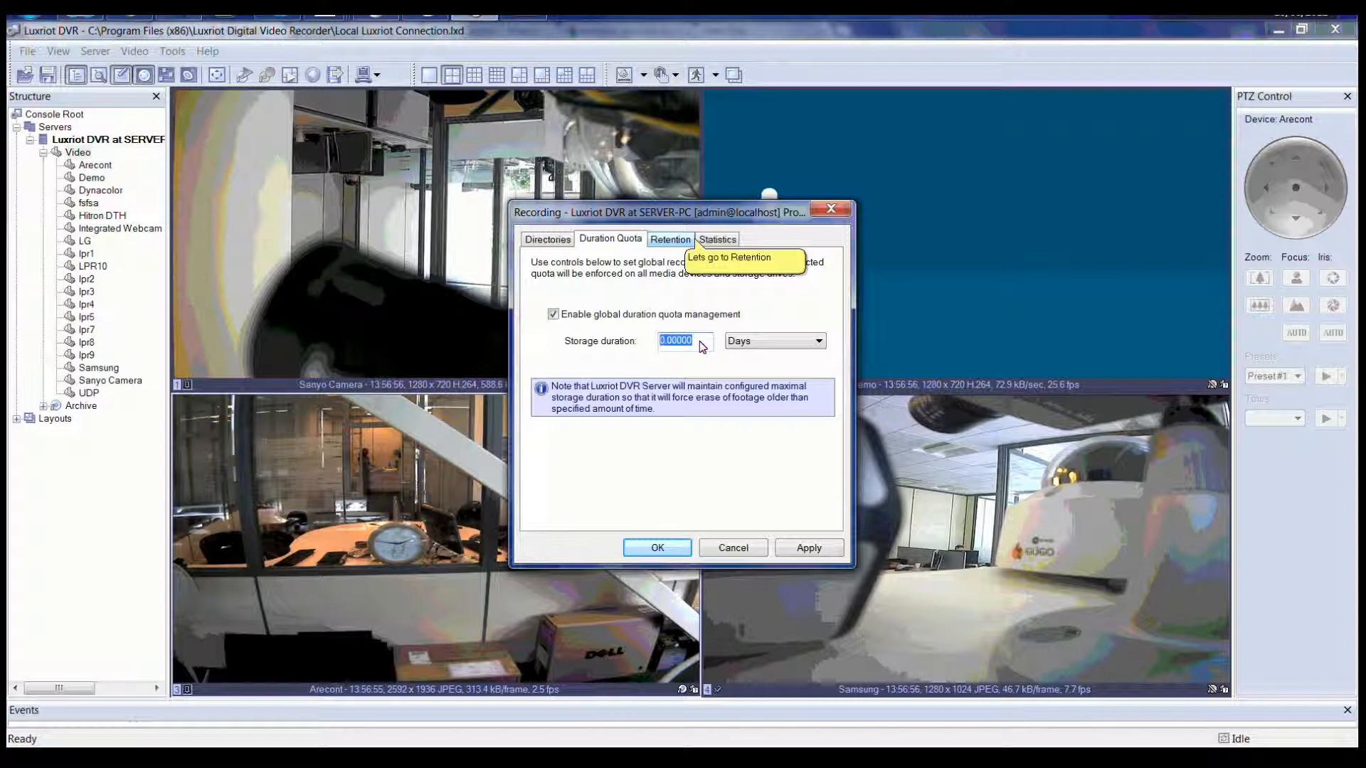
Step: Show the Retention settings with cleanup hours disabled and the 19:00–23:20 window
{"action": "left_click", "coordinate": [670, 239]}
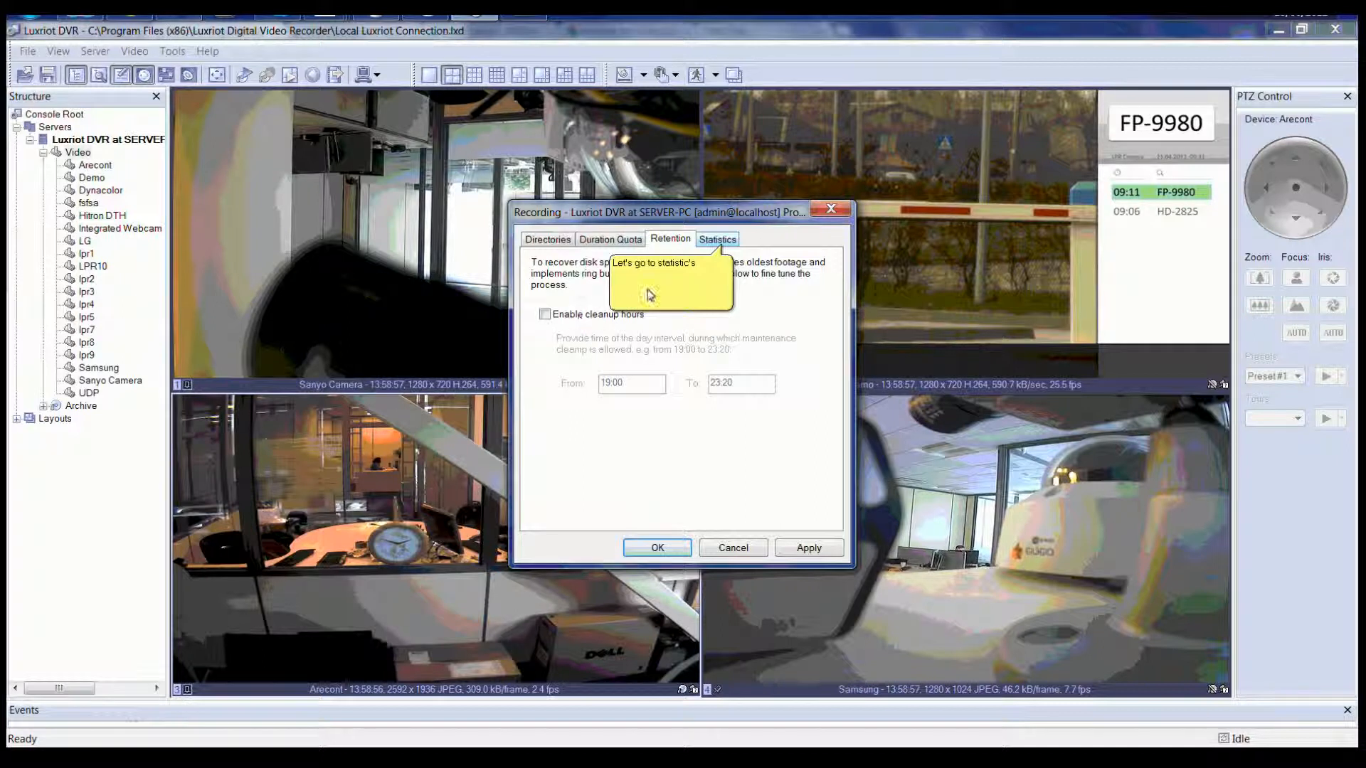
Step: View recording statistics and expand to the full per-camera window totalling 275.19 GB
{"action": "left_click", "coordinate": [717, 239]}
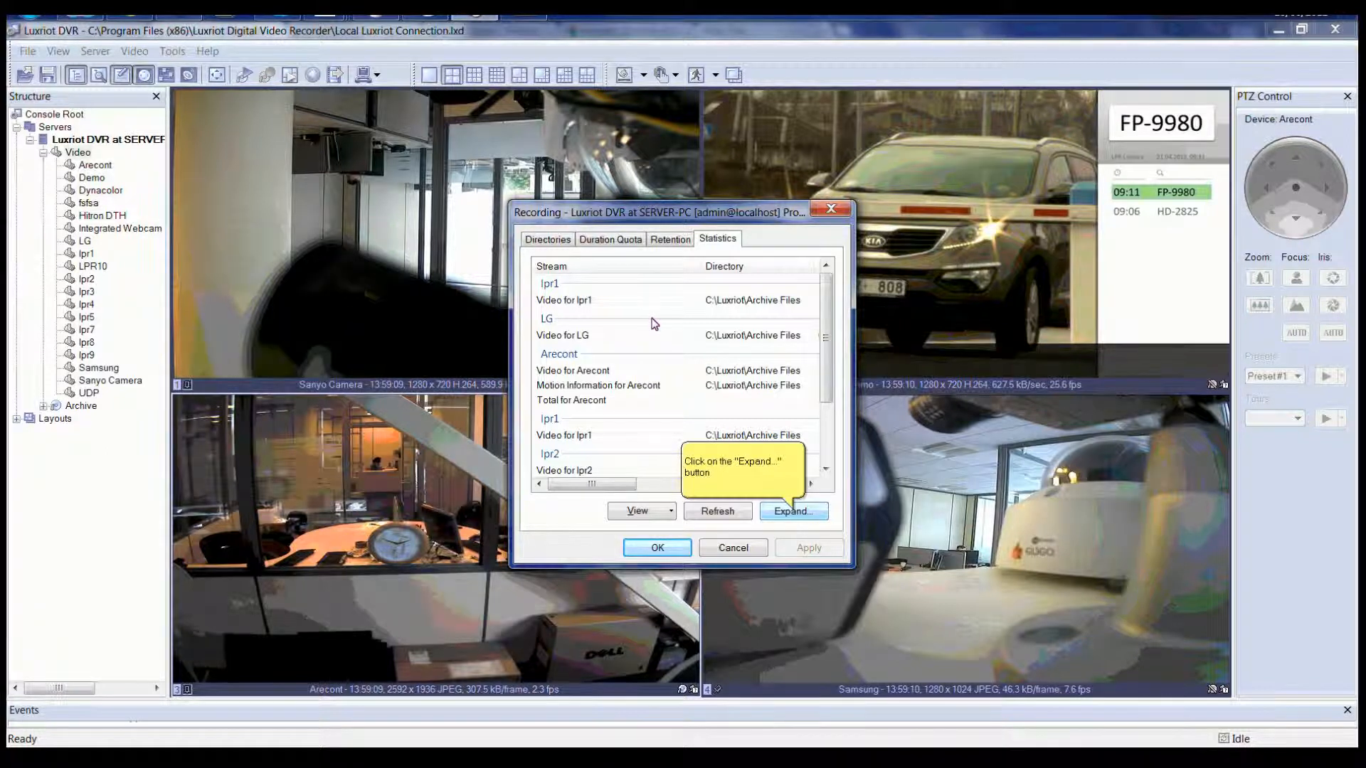
{"action": "mouse_move", "coordinate": [696, 371]}
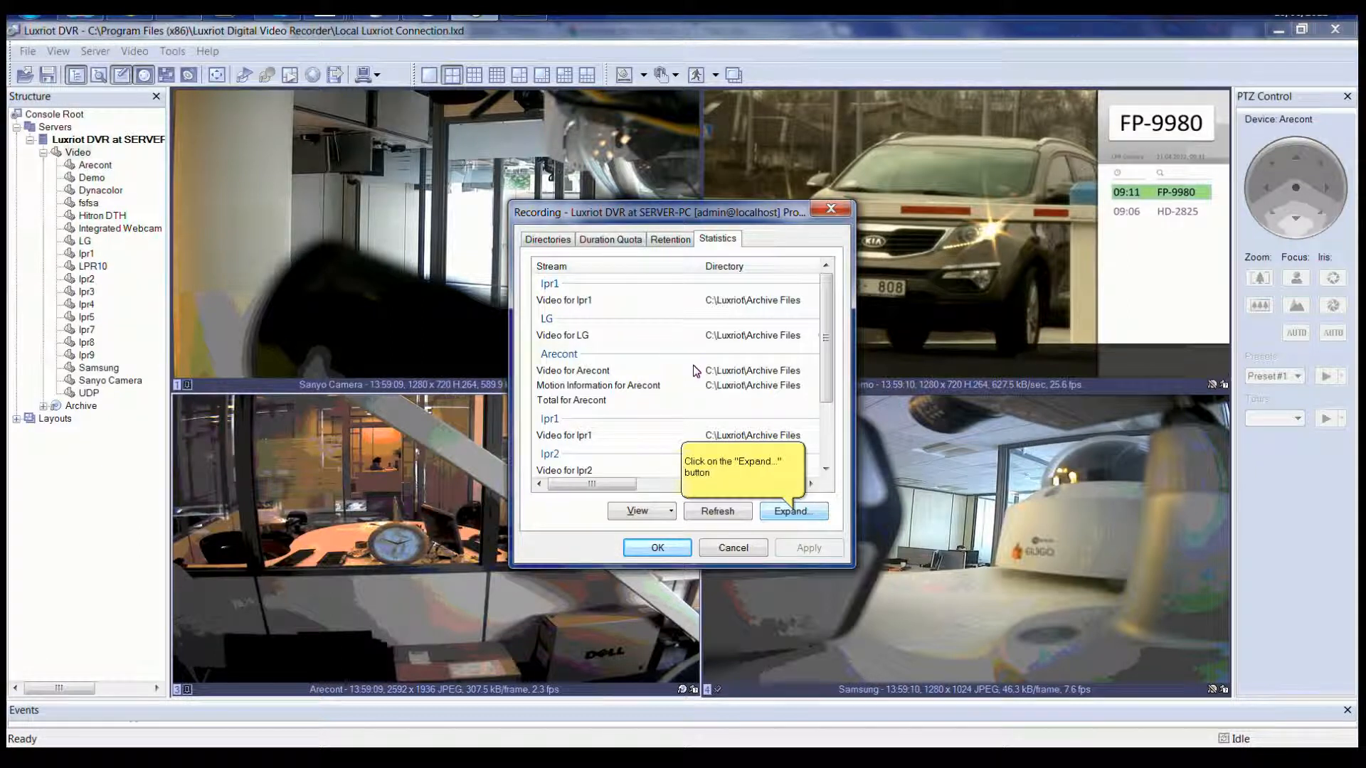
{"action": "left_click", "coordinate": [792, 511]}
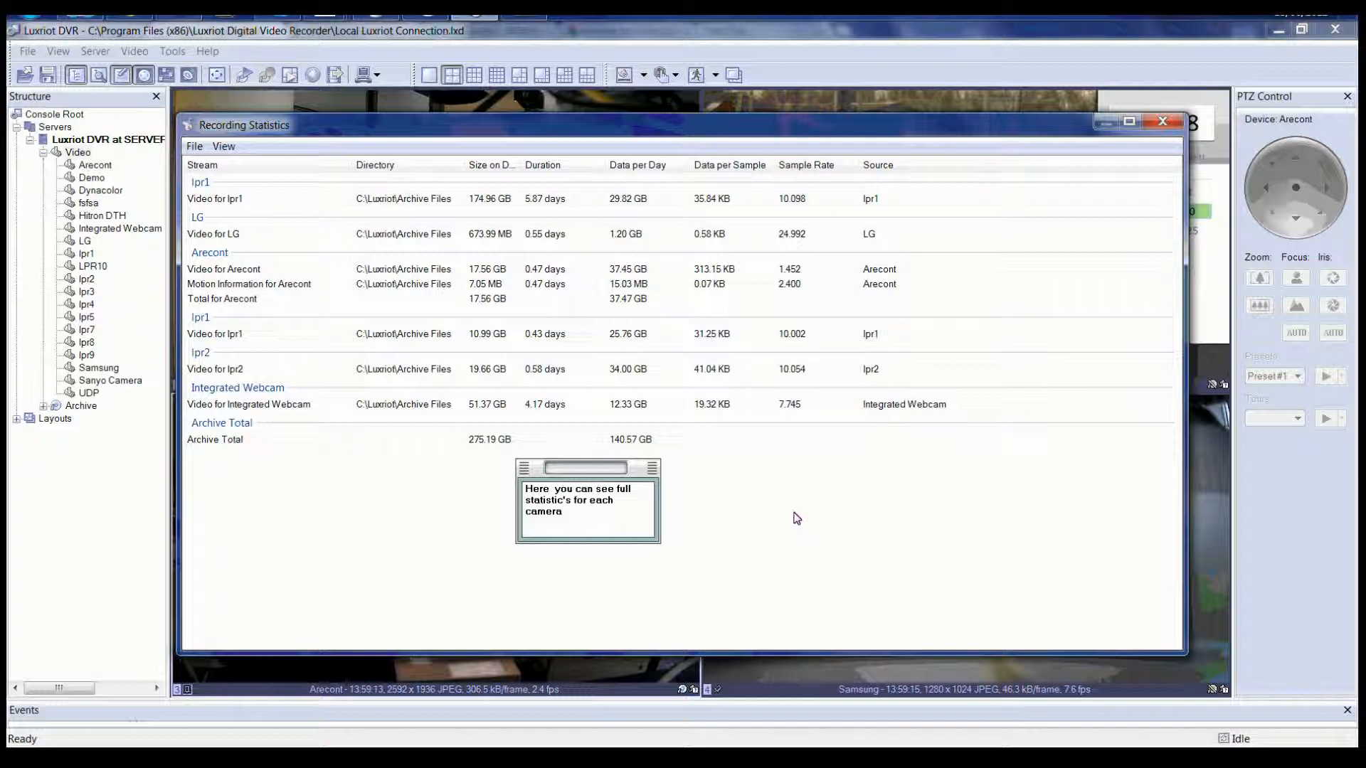
{"action": "mouse_move", "coordinate": [729, 468]}
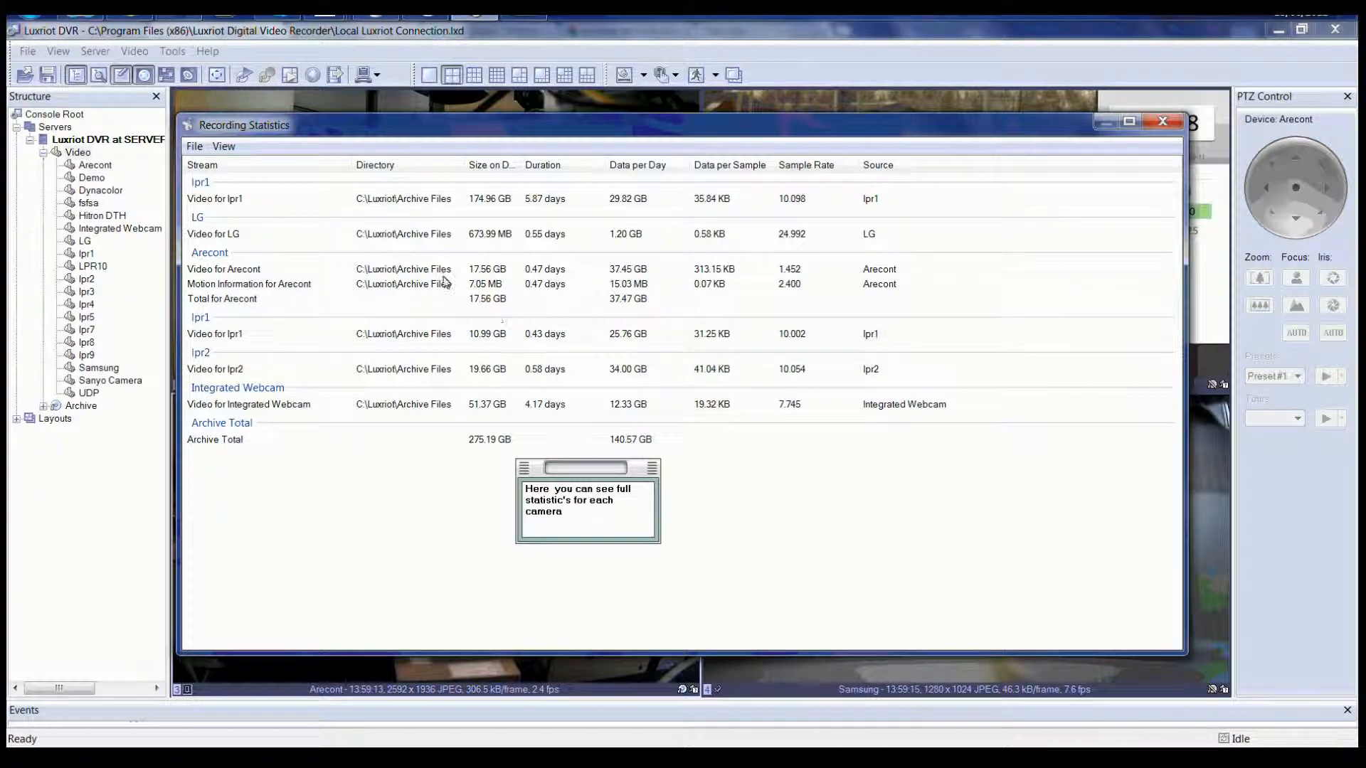
Step: Group stored streams by location, showing C:\Luxriot\Archive Files with 275.20 GB in 314 files
{"action": "left_click", "coordinate": [224, 145]}
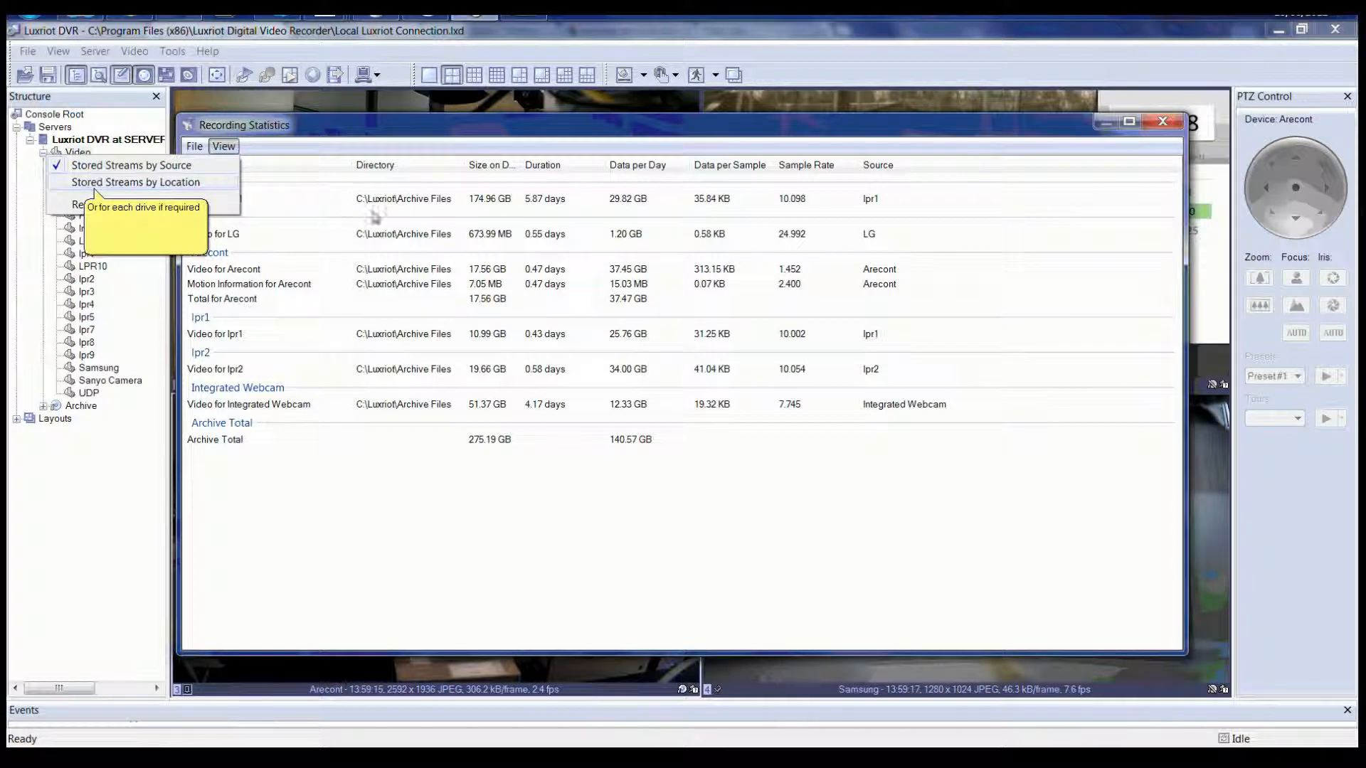
{"action": "left_click", "coordinate": [134, 182]}
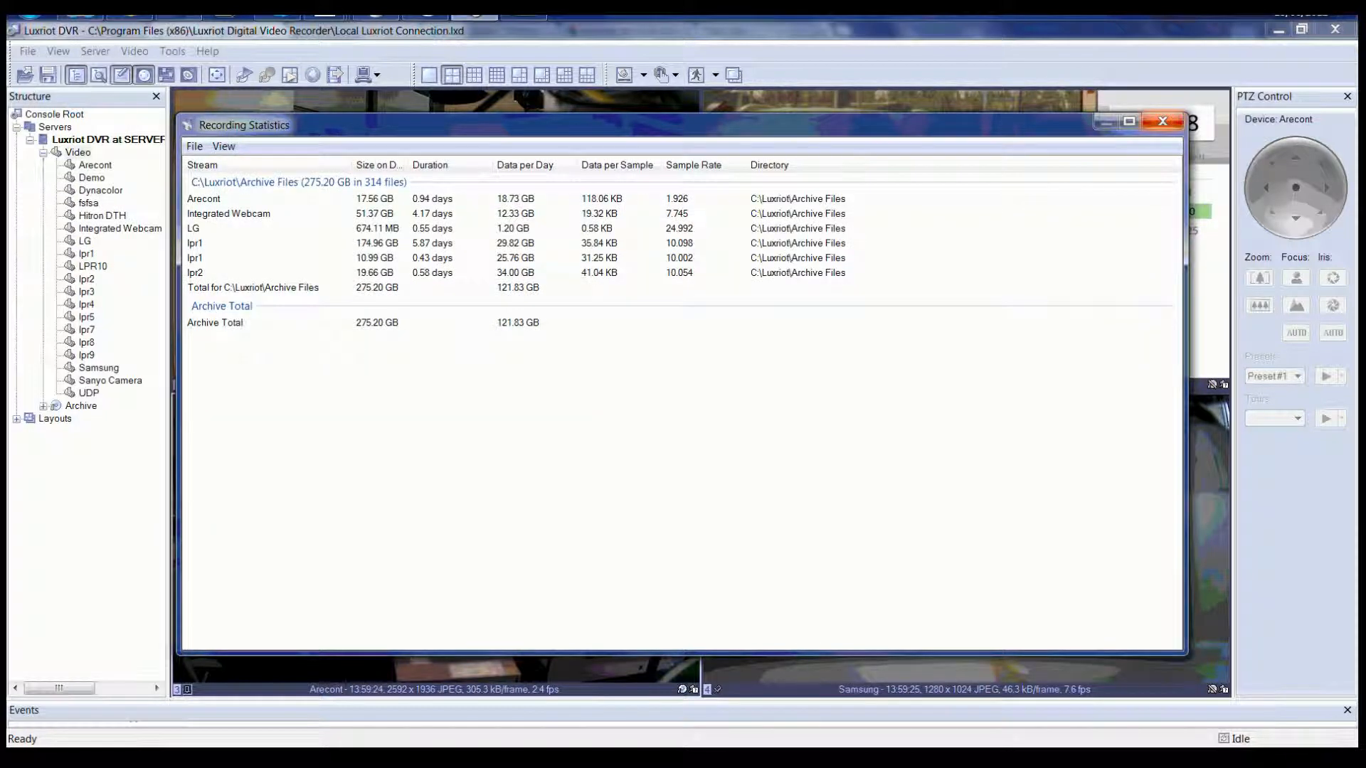